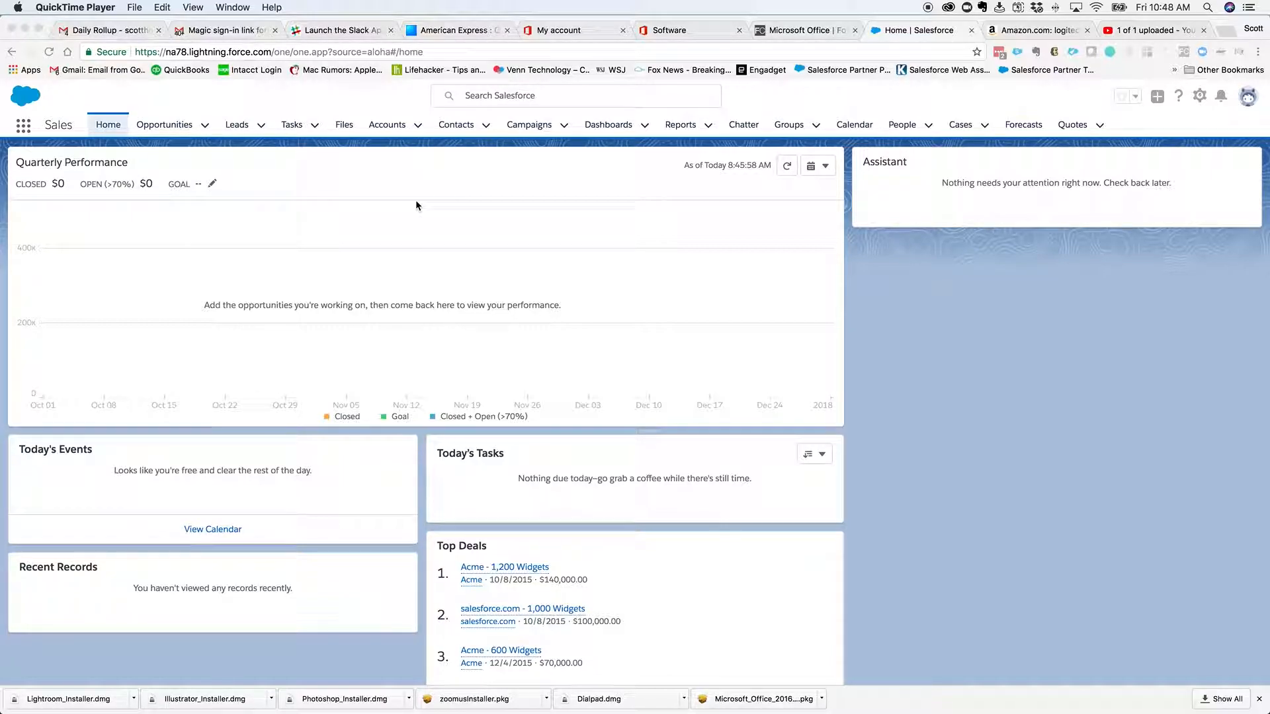
mouse_move(1209, 99)
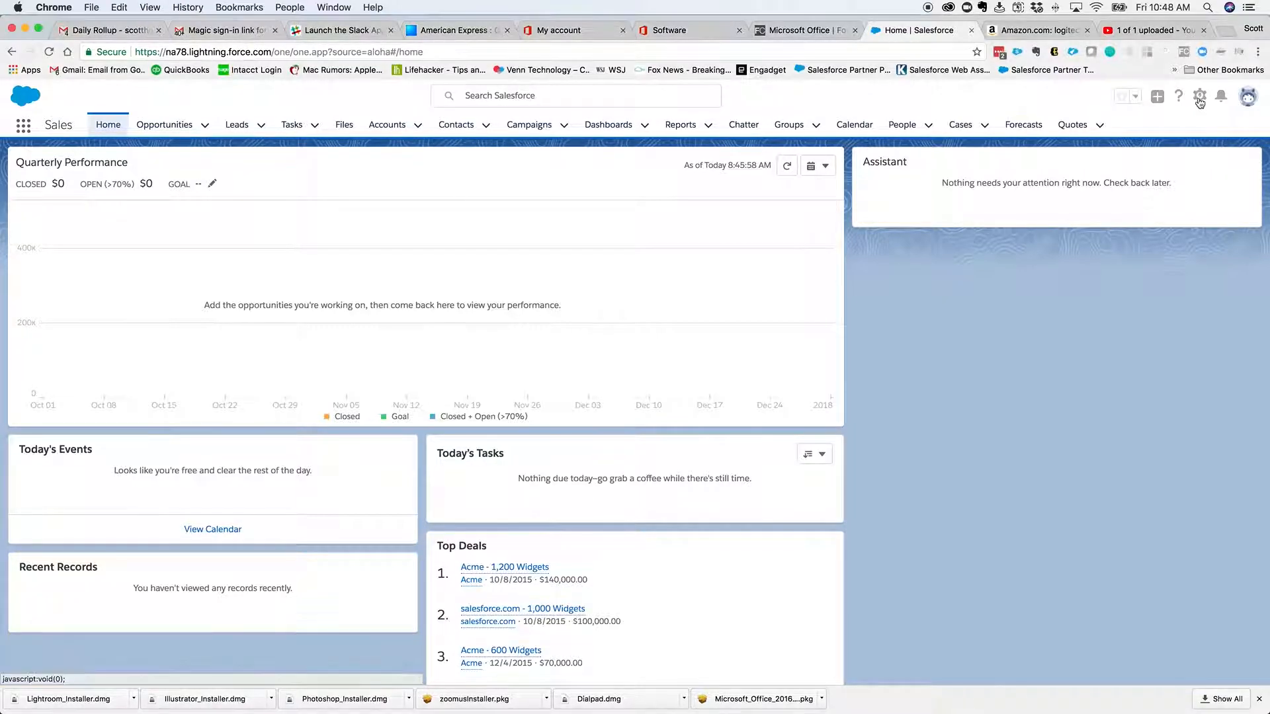
- Open Salesforce Setup from the gear menu on the Sales home page
left_click(1199, 96)
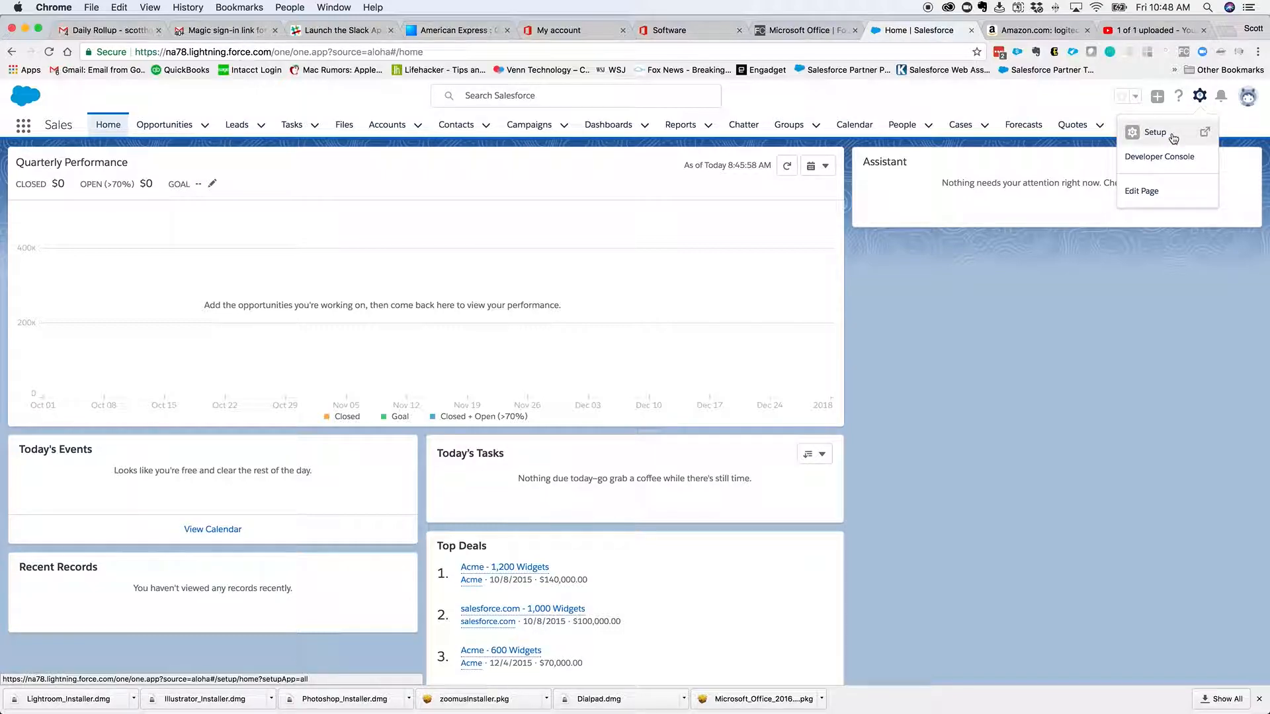
left_click(1154, 132)
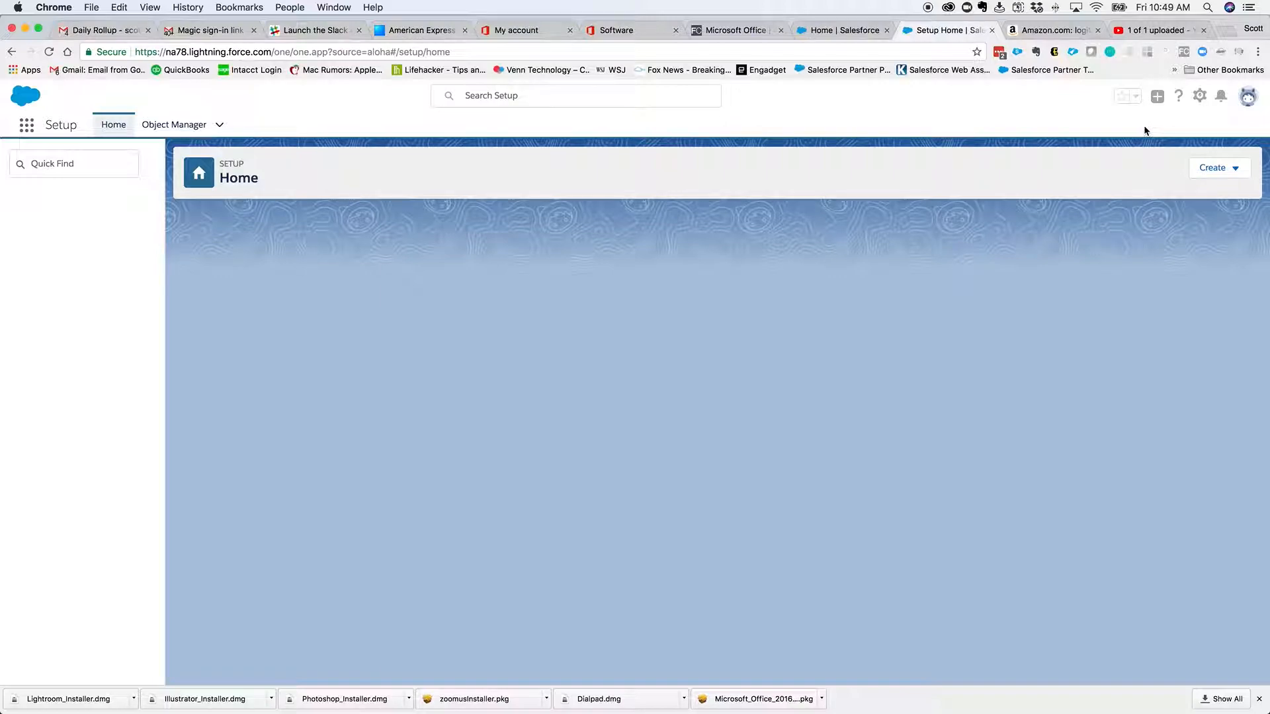
mouse_move(595, 176)
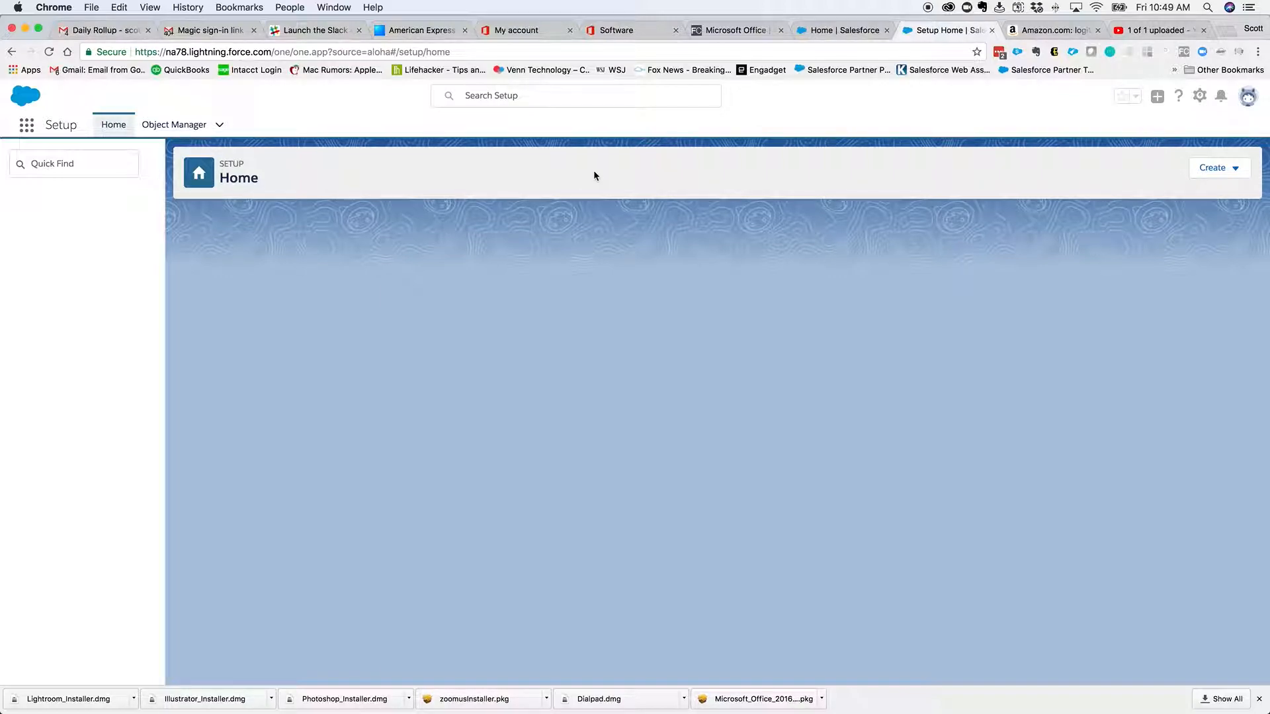
- Search Setup Quick Find for 'company in', fixing the 'comapny' typo
left_click(73, 164)
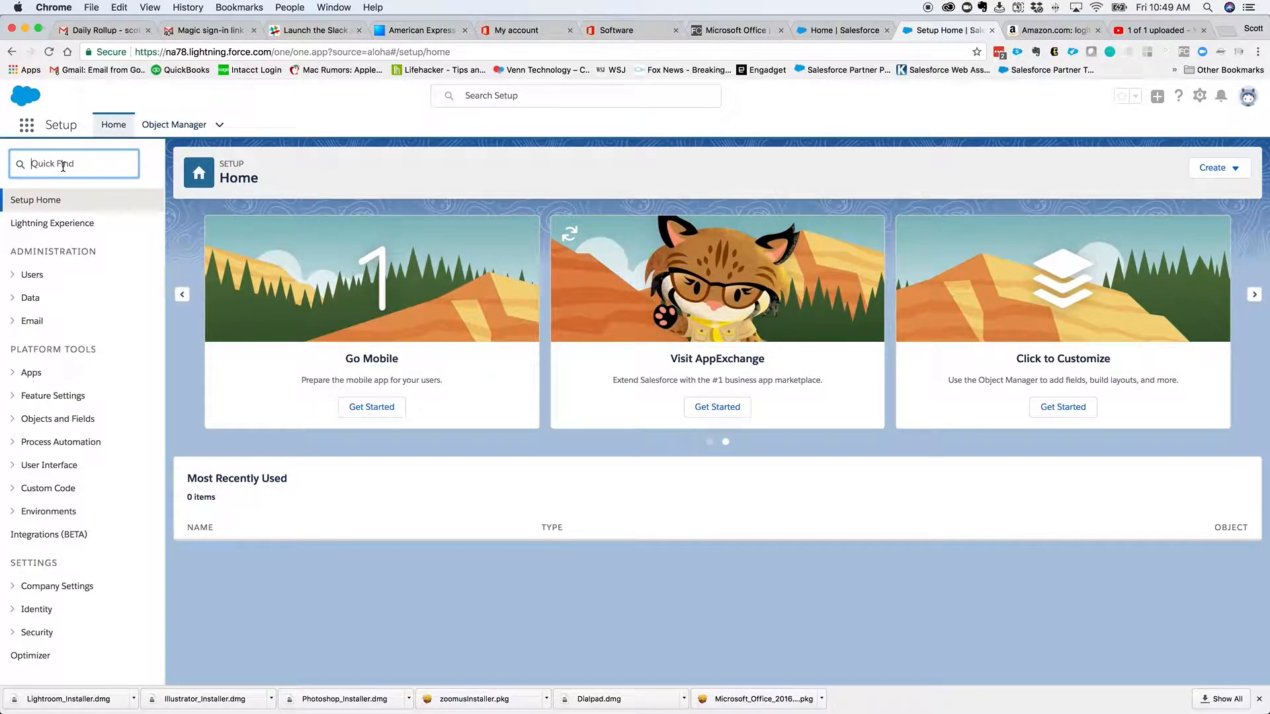
type("comapny")
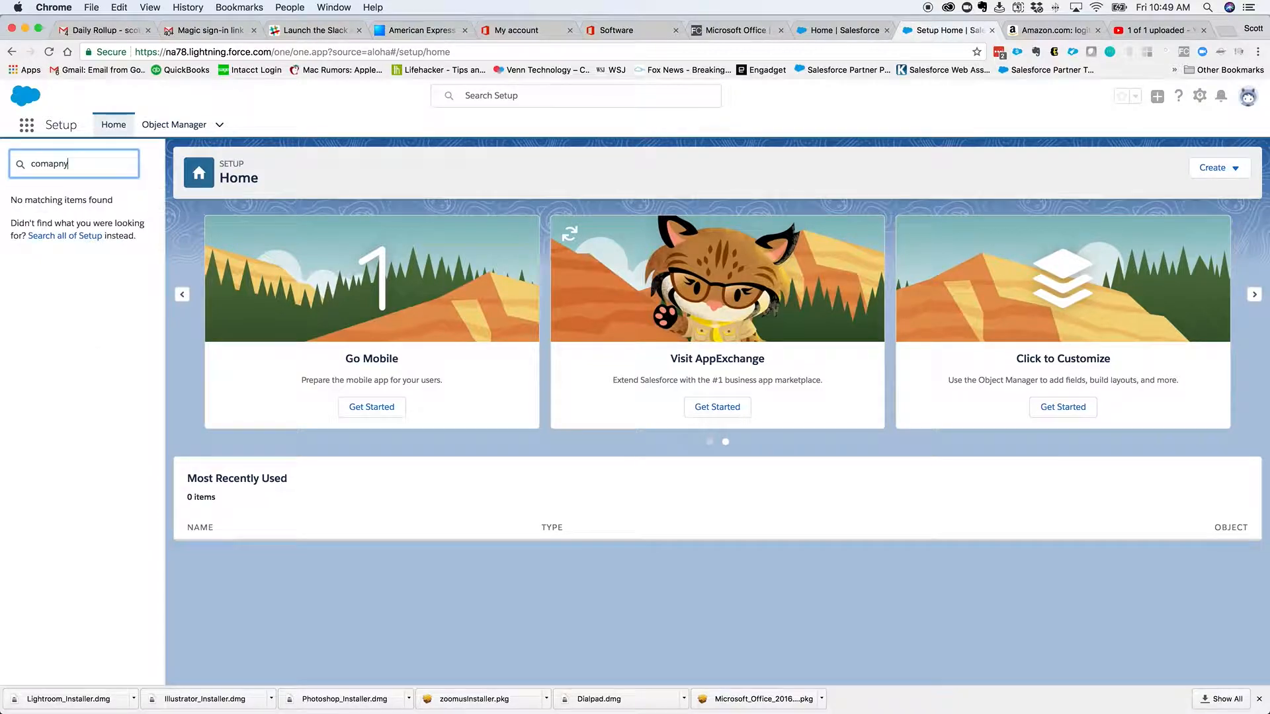
key("Backspace")
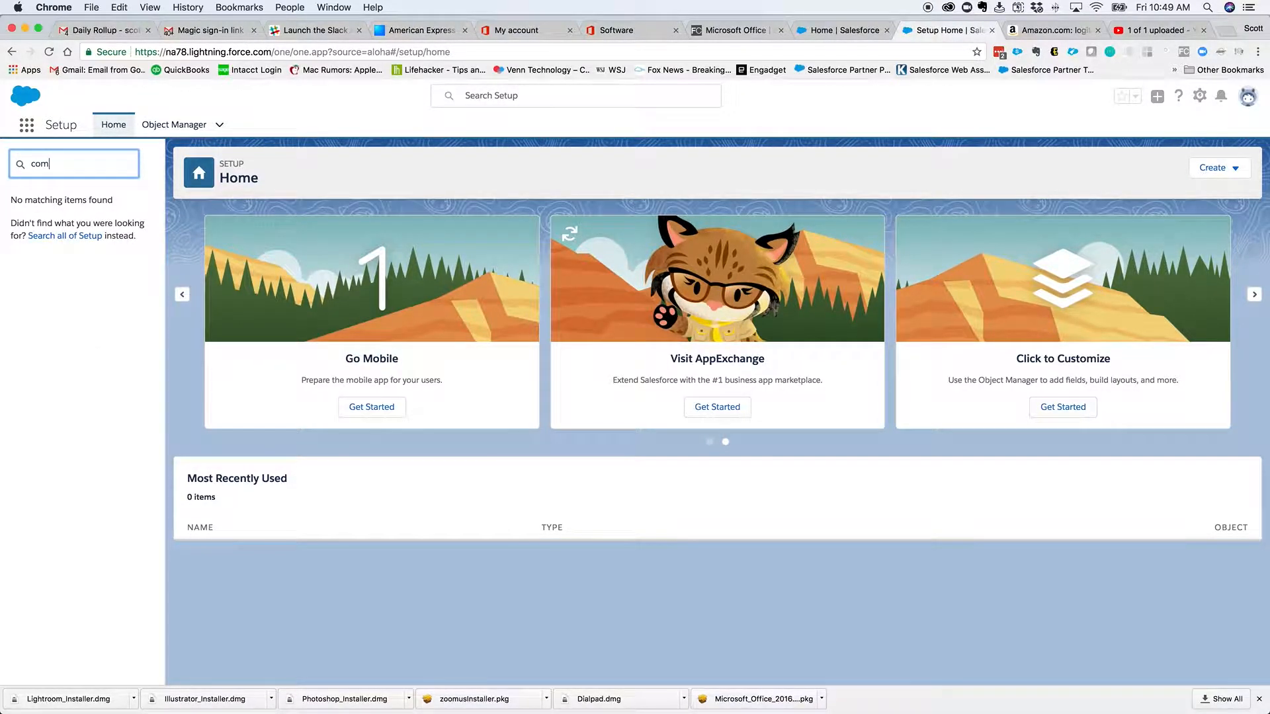
type("pany in")
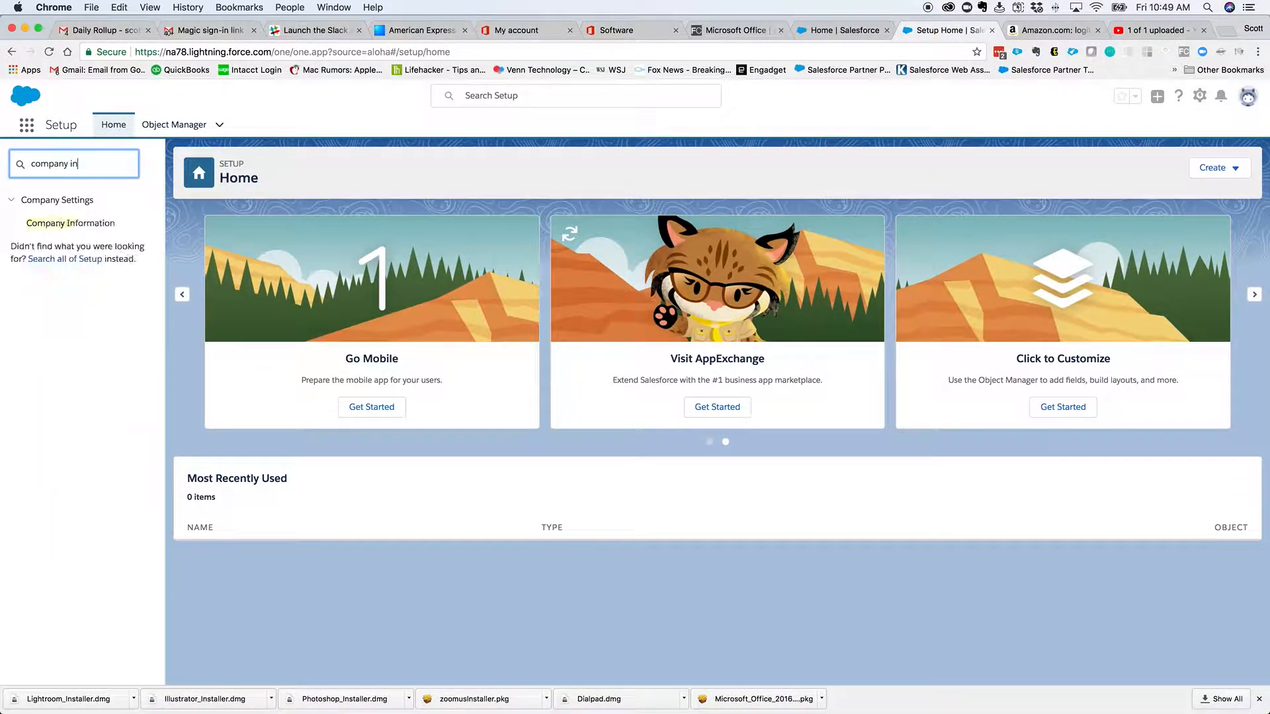
mouse_move(71, 223)
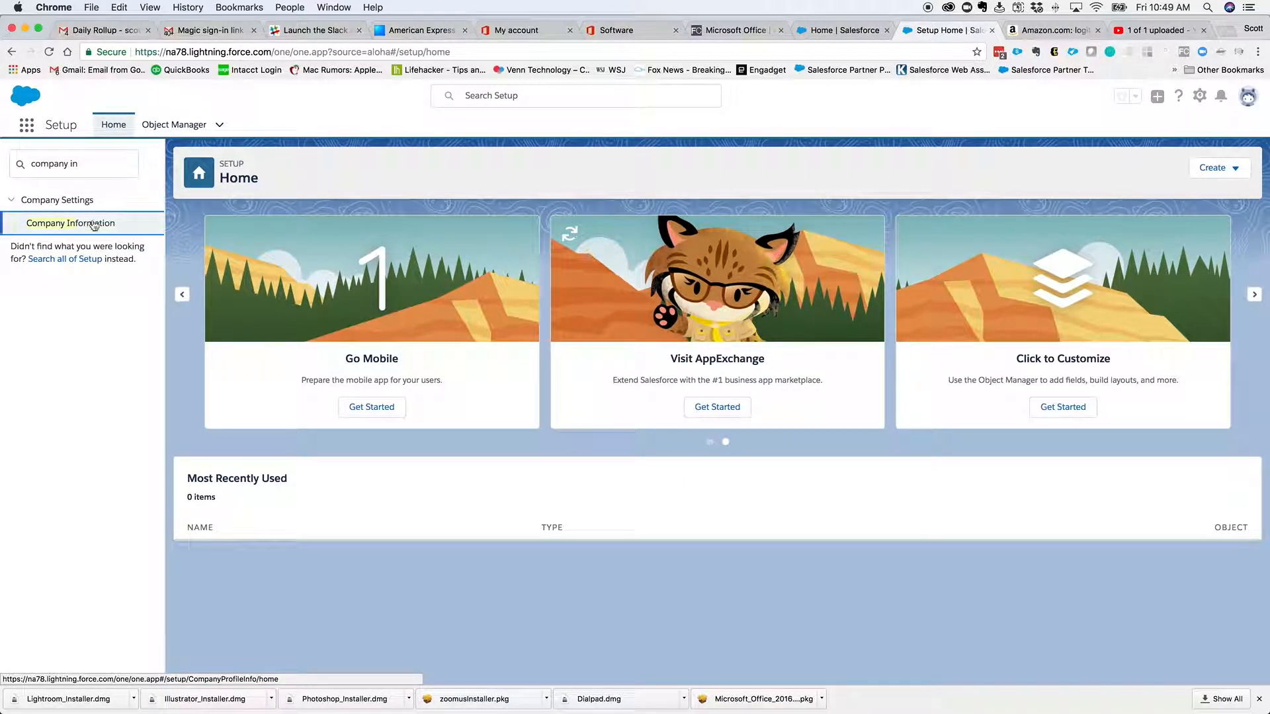
- Open Company Information and select the Salesforce.com Organization ID value
left_click(69, 223)
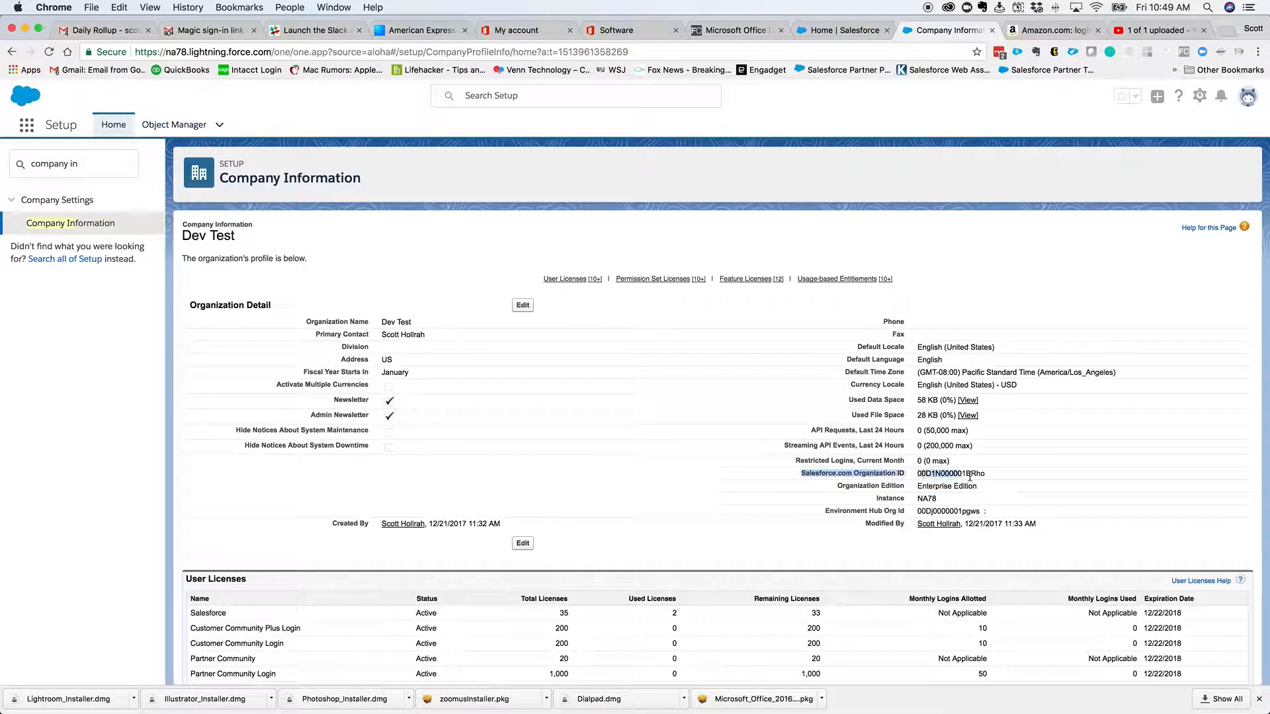
double_click(950, 473)
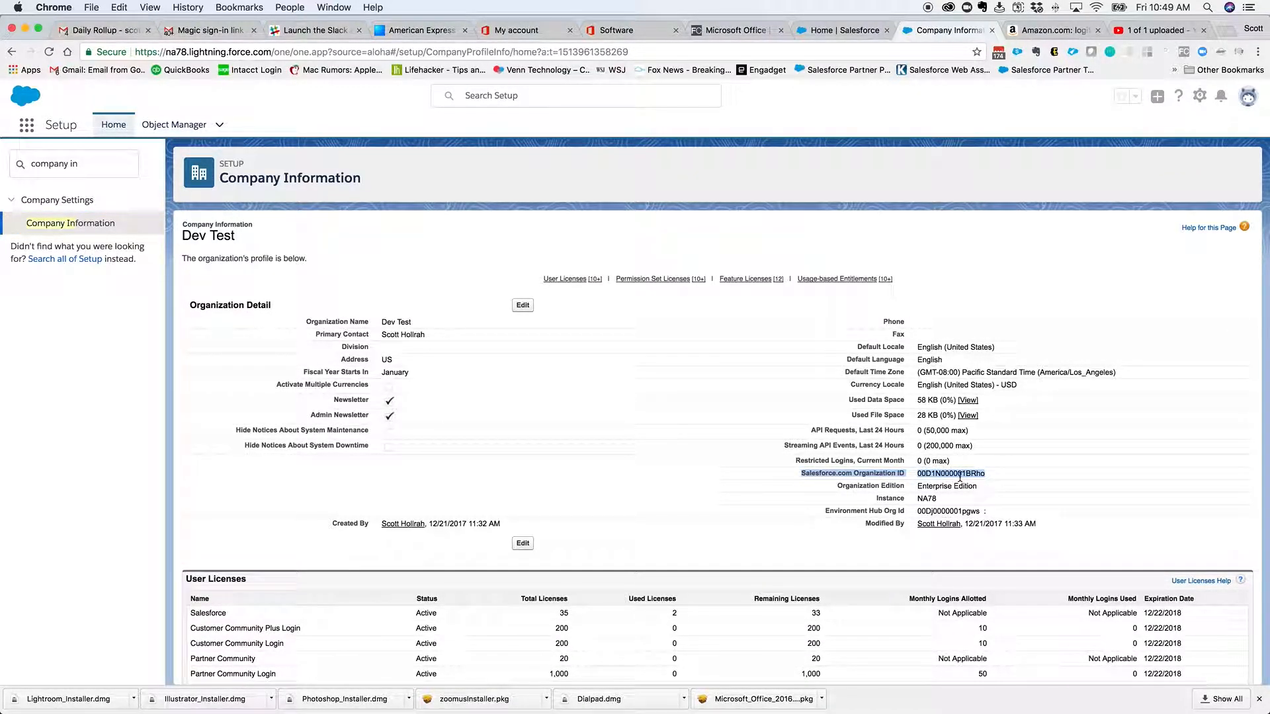